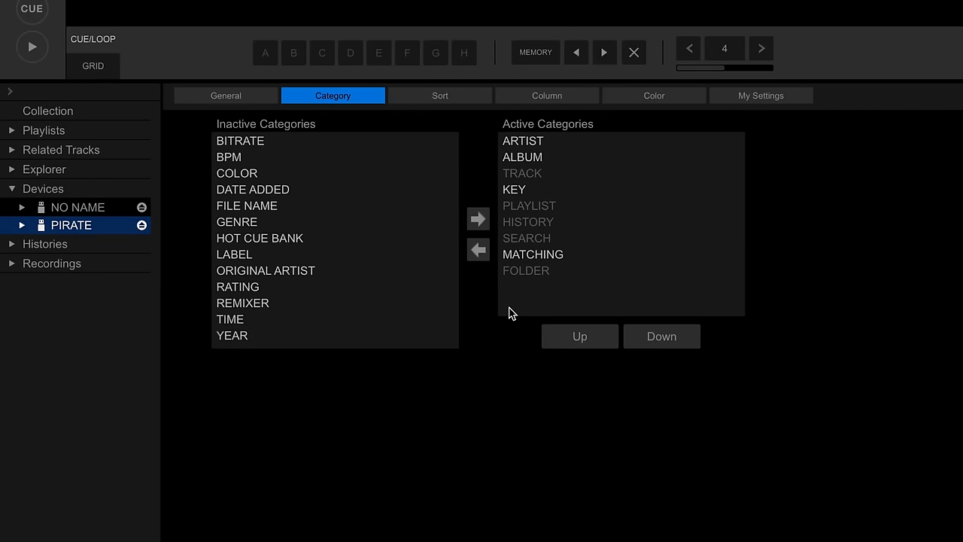
Move ALBUM from Active to Inactive Categories for the PIRATE device
left_click(522, 157)
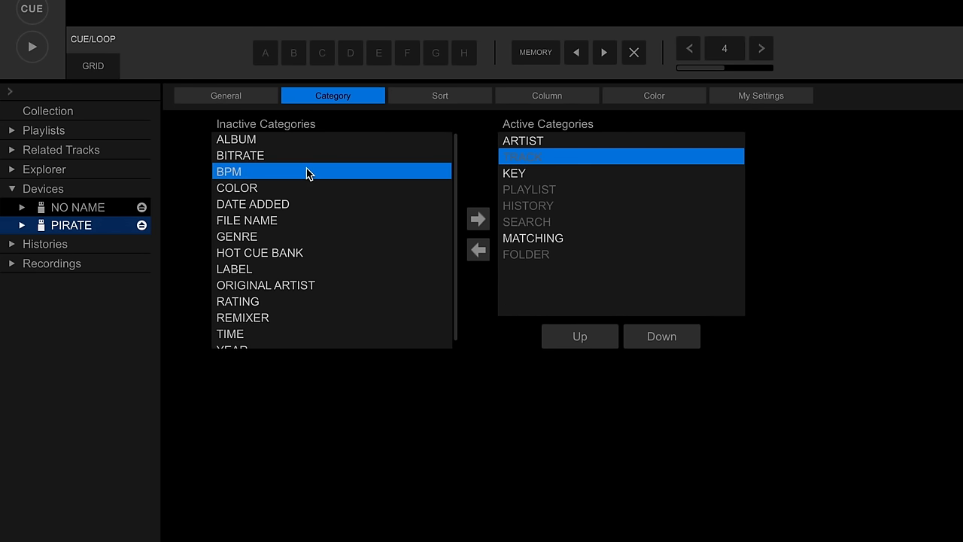
mouse_move(478, 219)
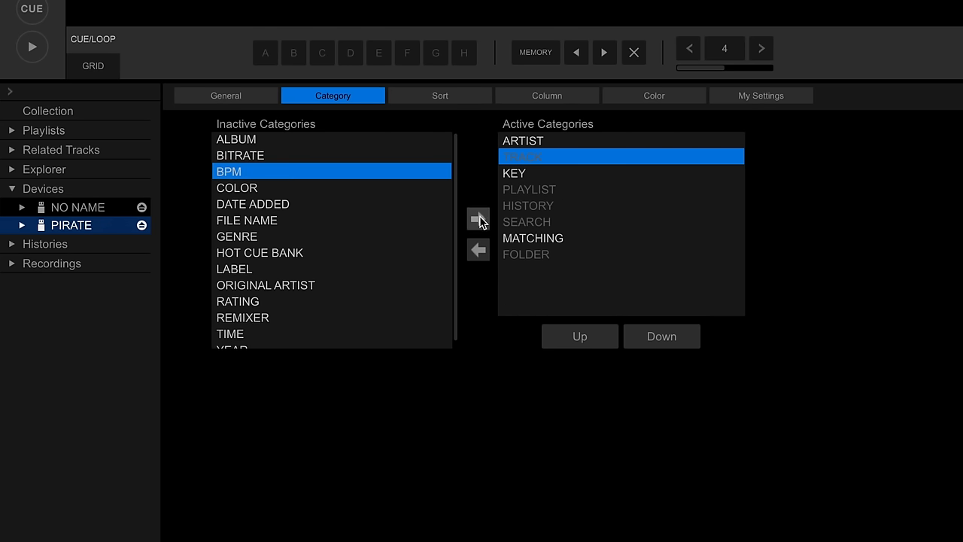
Move BPM from Inactive into Active Categories
left_click(439, 95)
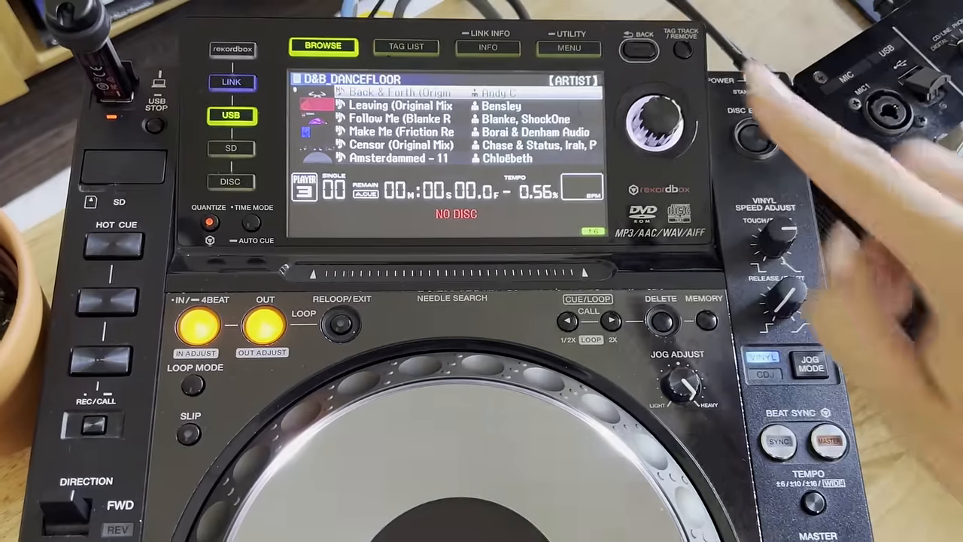
Bring up the List Menu for the D&B_DANCEFLOOR playlist via the MENU button
left_click(570, 48)
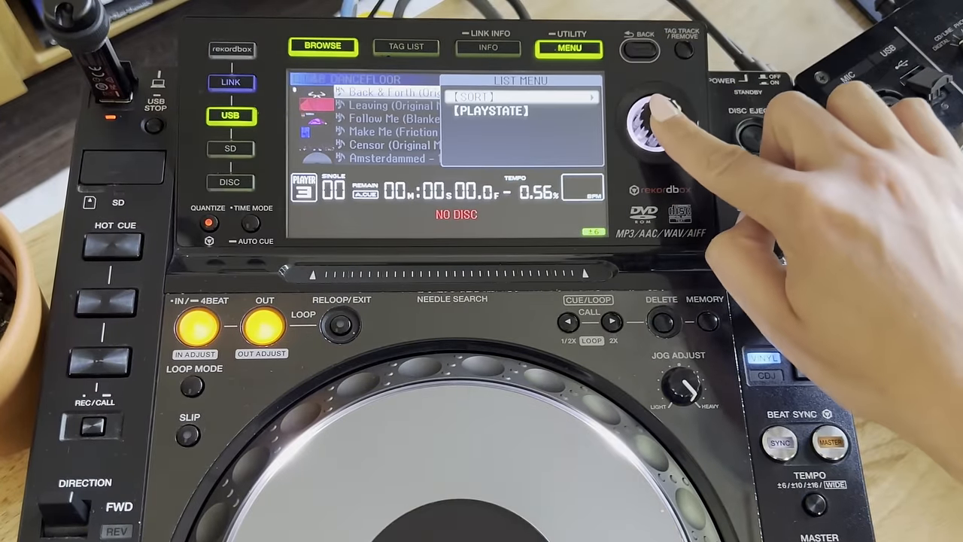